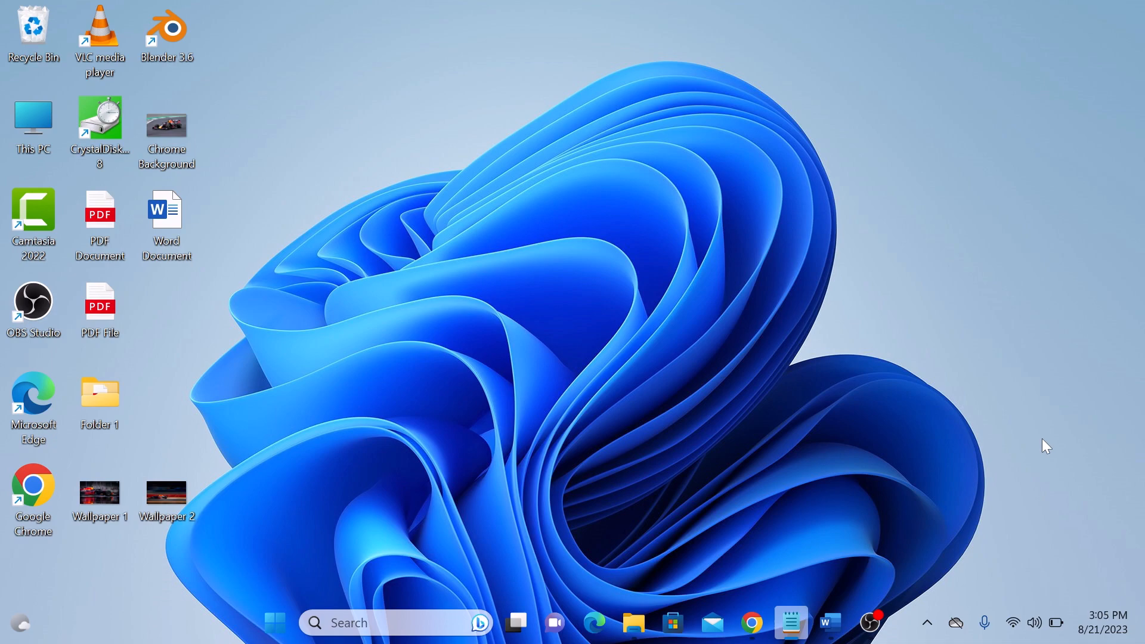
# - Bring the Word document forward, scroll to page 2, and show the References tab
pyautogui.click(829, 622)
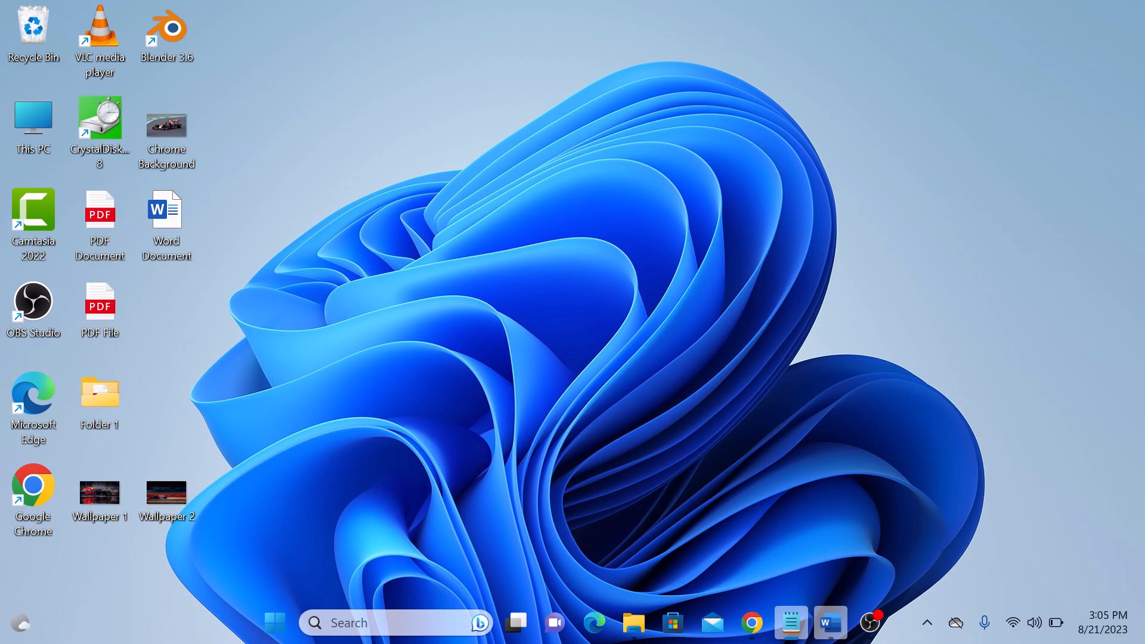
pyautogui.click(829, 622)
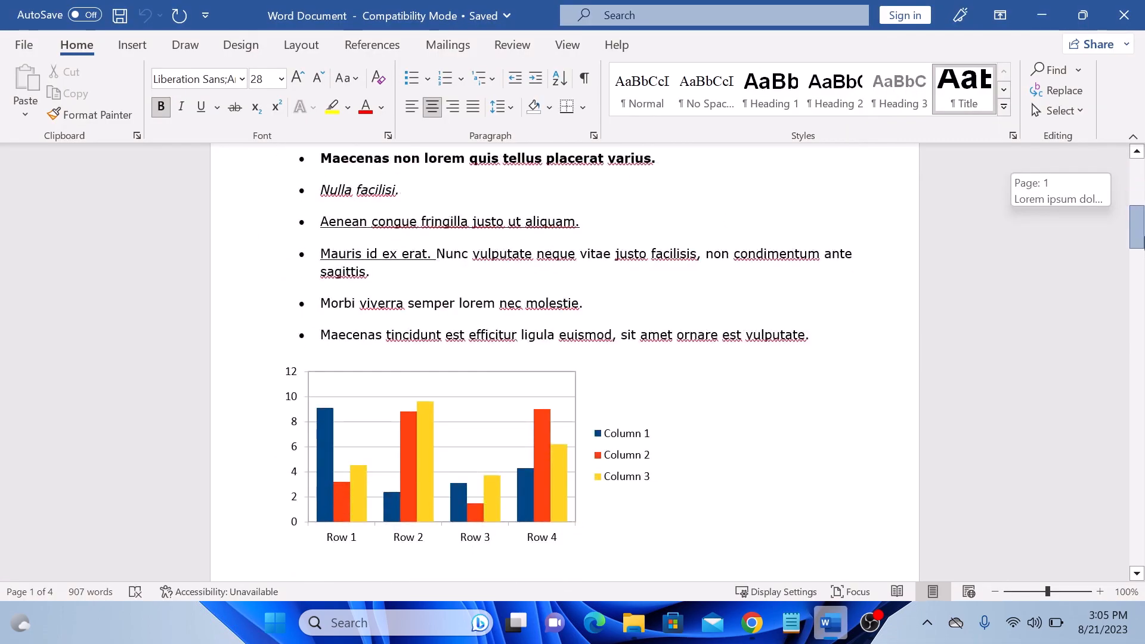
pyautogui.scroll(-3)
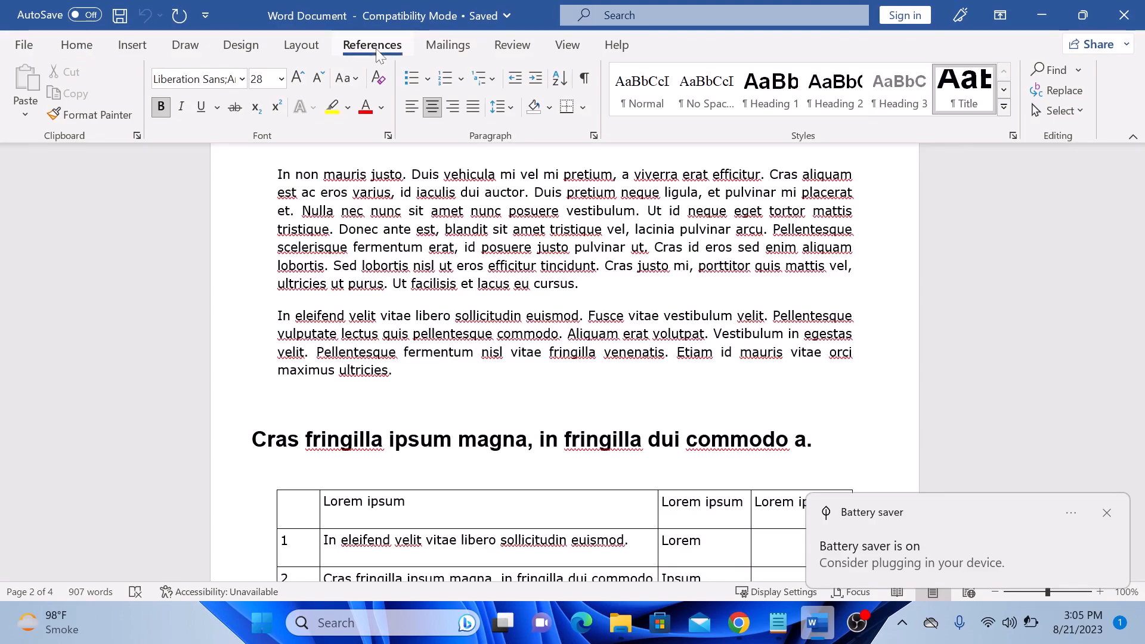
pyautogui.click(372, 44)
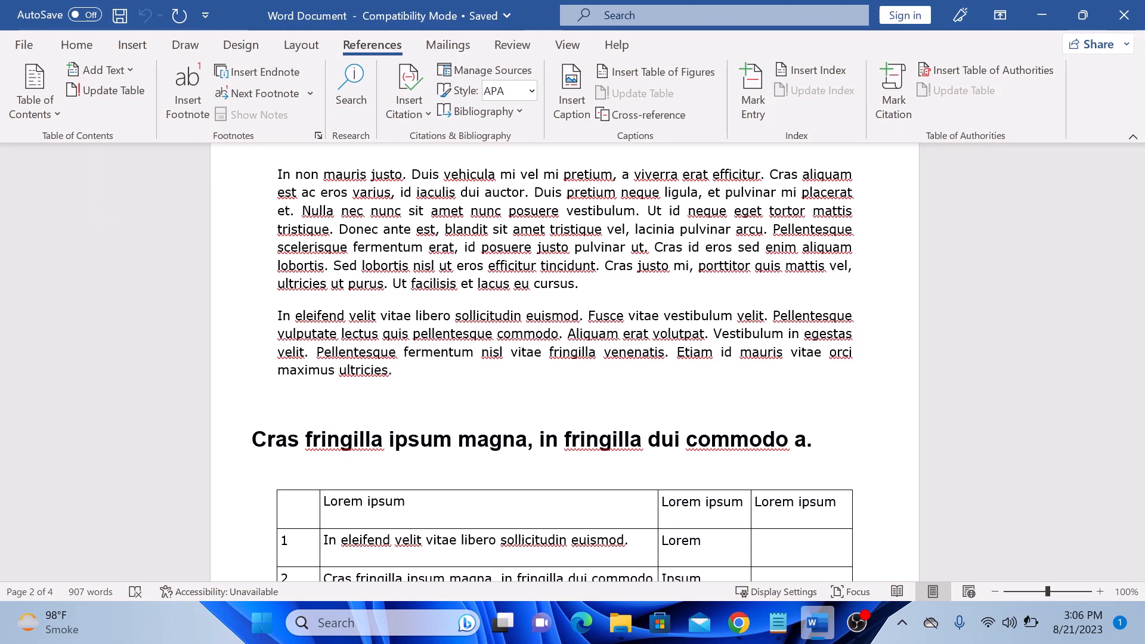
# - Place the insertion point after "cursus." at the end of the first paragraph
pyautogui.click(531, 91)
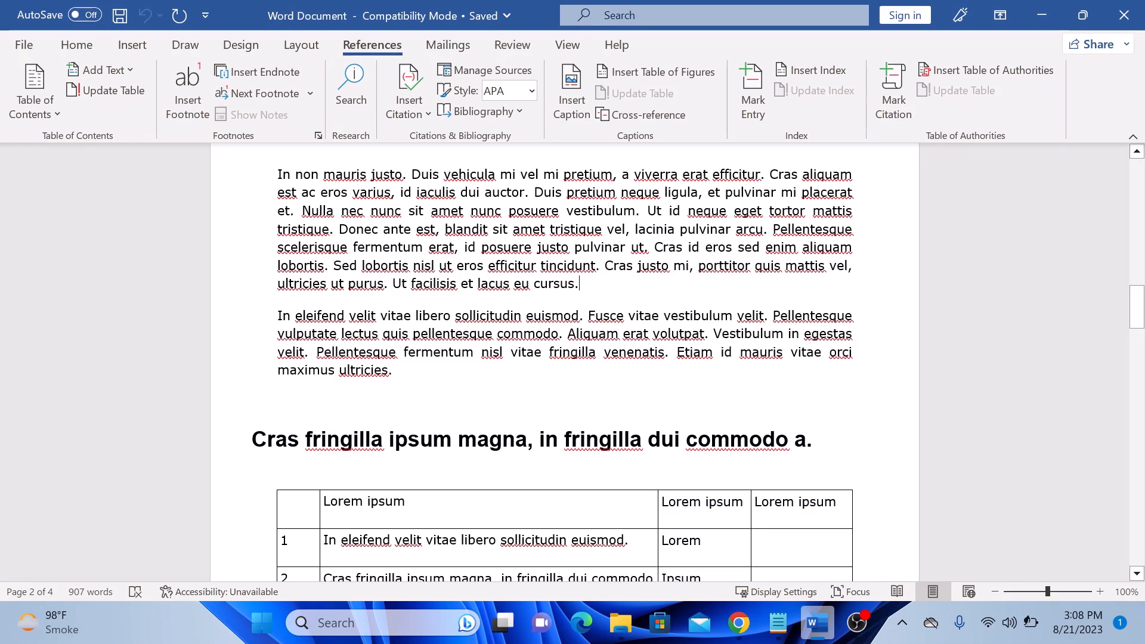
# - Start adding a new source from the Insert Citation menu
pyautogui.click(408, 91)
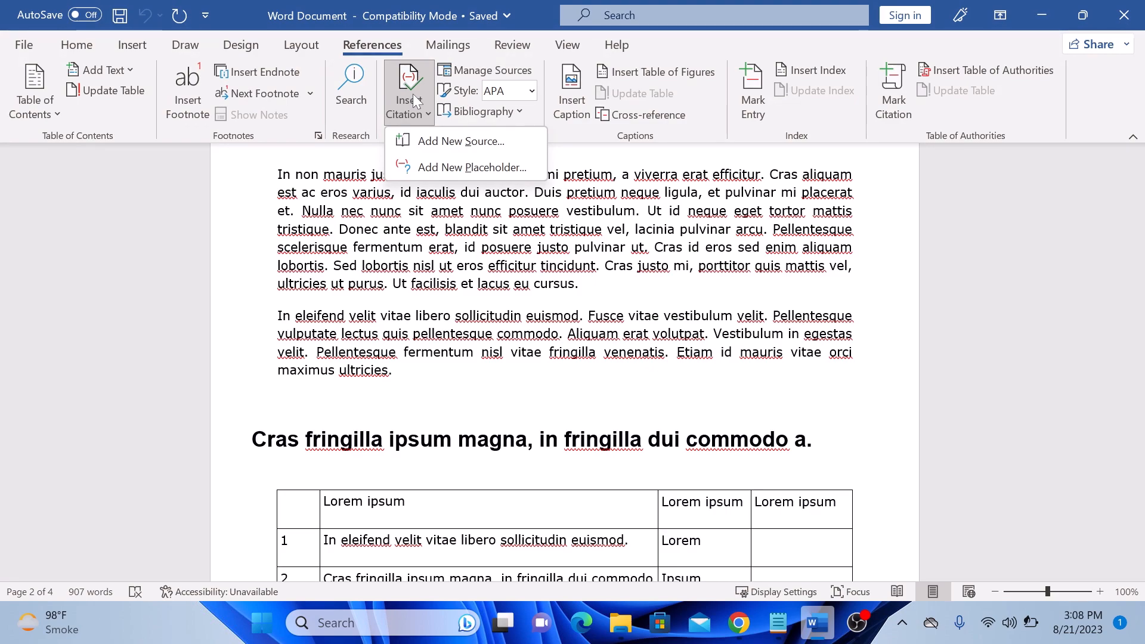
pyautogui.moveTo(460, 141)
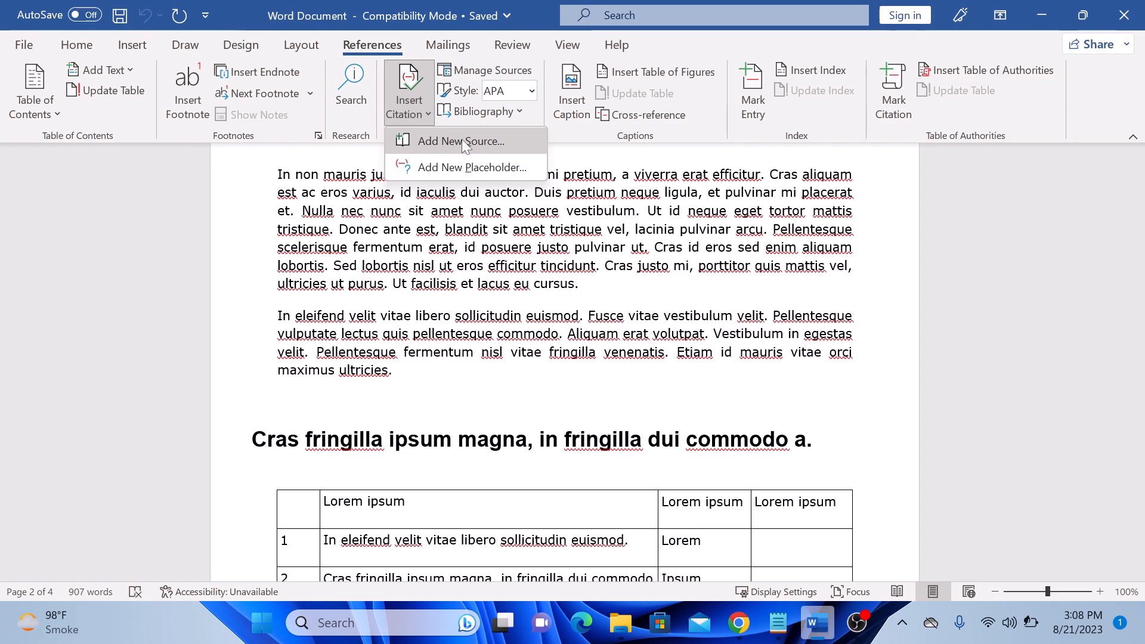
pyautogui.click(460, 140)
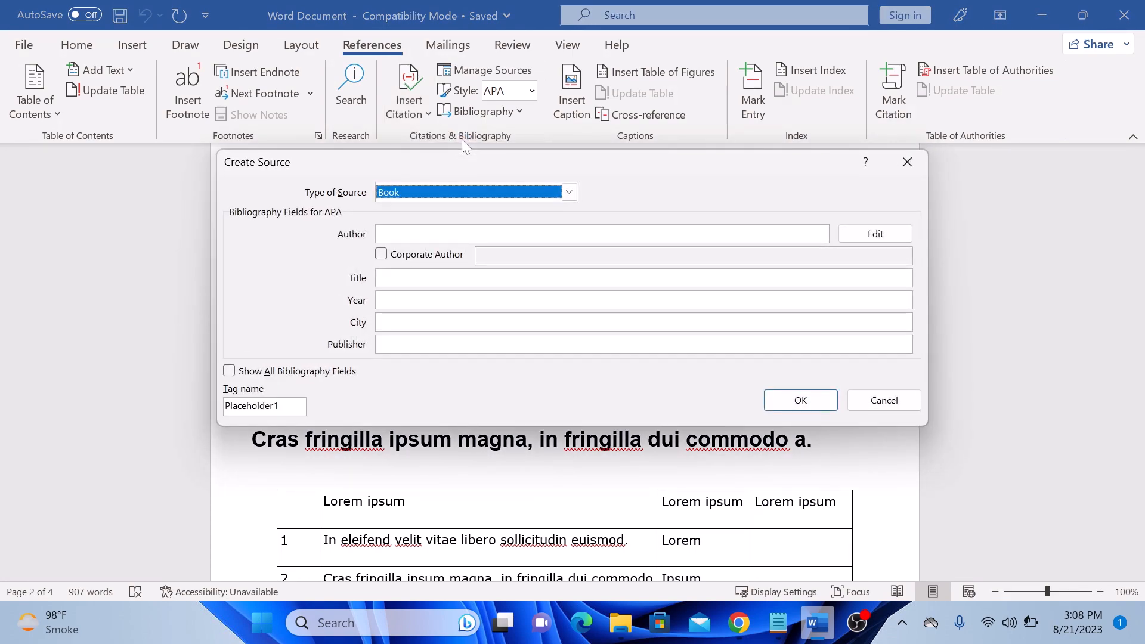
# - Create book source Harrell, Monster on the Hill, 2021, NY, ABC, inserting the citation
pyautogui.click(568, 192)
pyautogui.write('ABC')
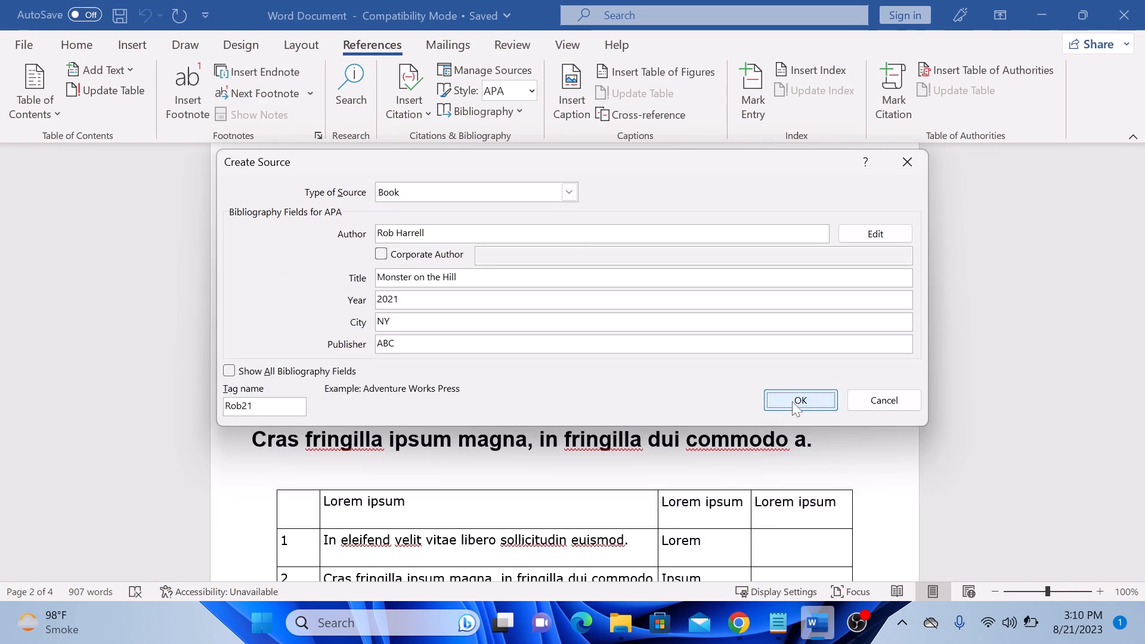
pyautogui.click(800, 400)
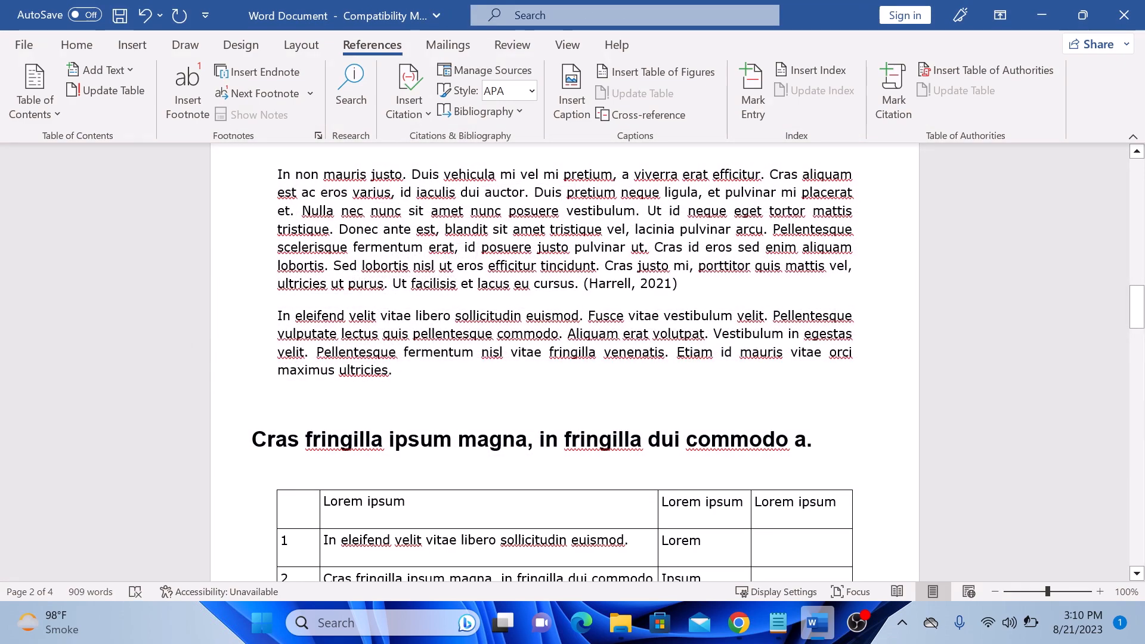
# - Bring page 4 into view, where the final paragraph ends with "sapien."
pyautogui.click(630, 283)
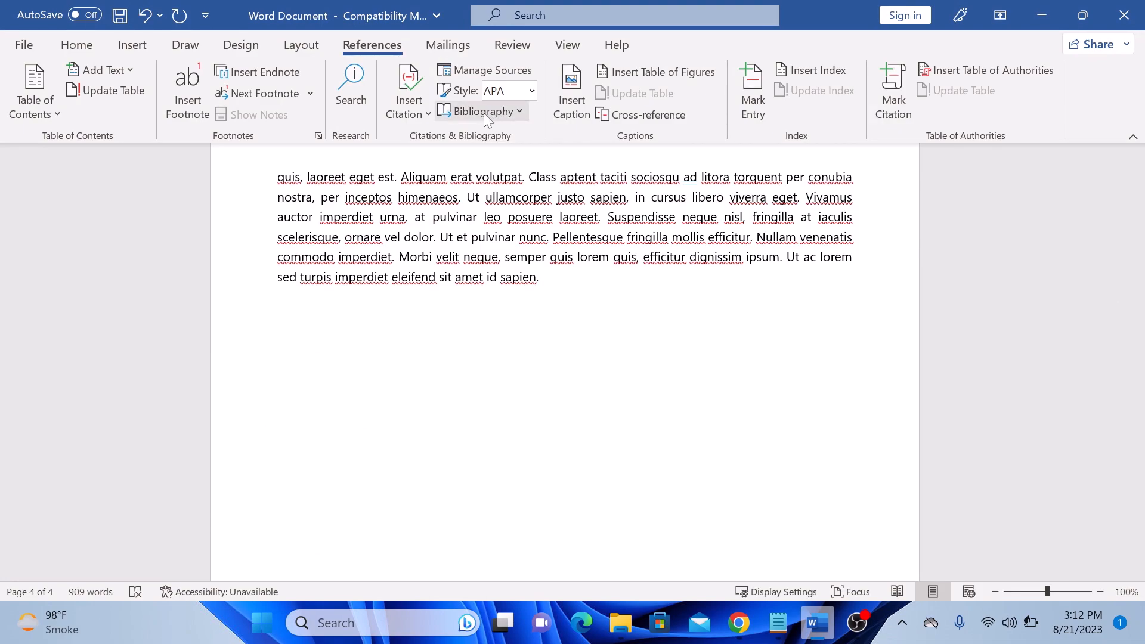
# - Insert the built-in Bibliography layout at the end of the document
pyautogui.click(479, 110)
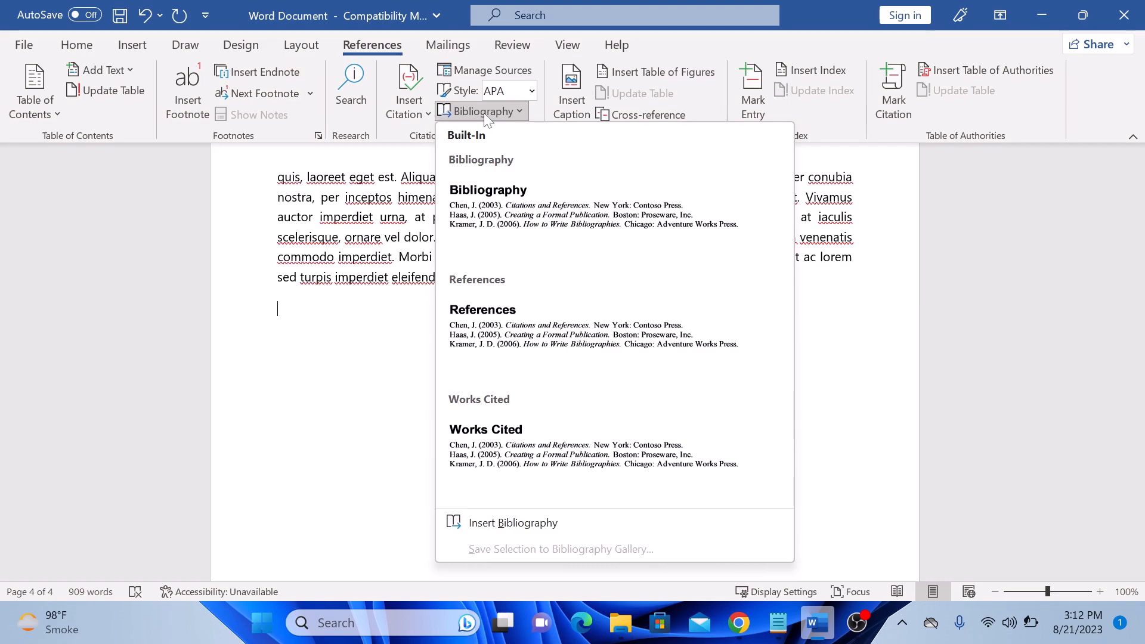
pyautogui.click(488, 201)
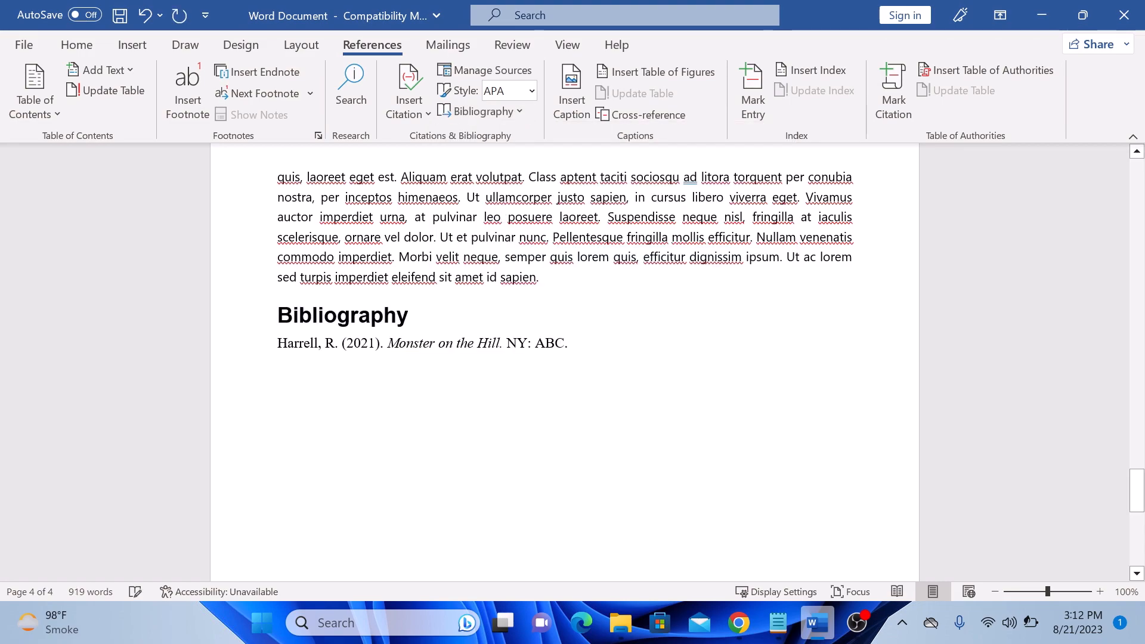
pyautogui.click(277, 374)
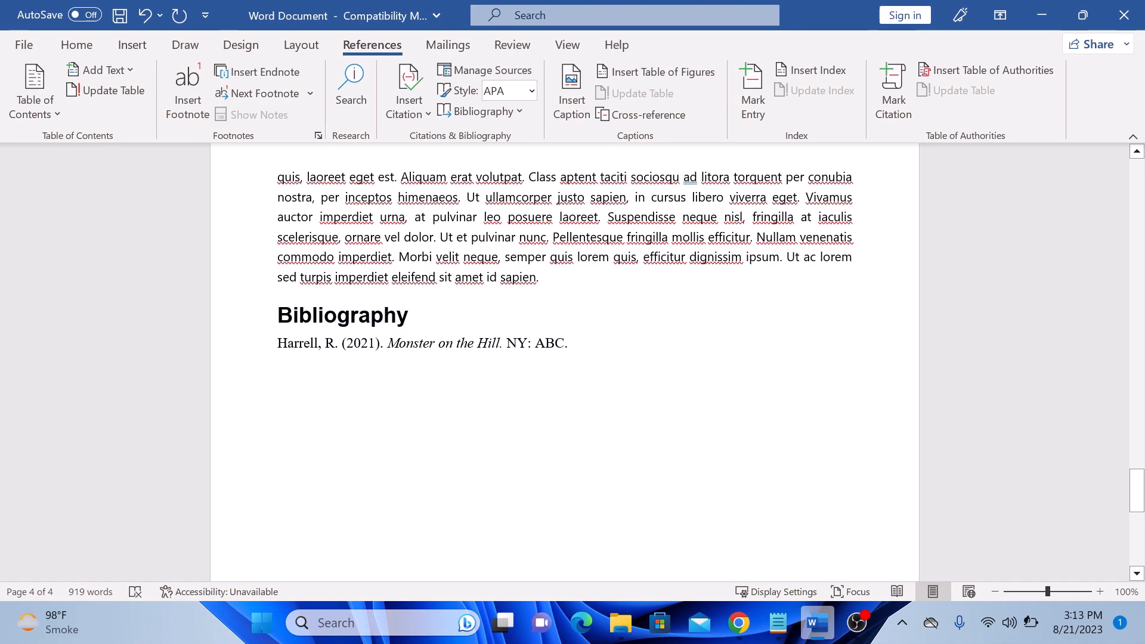
pyautogui.click(277, 374)
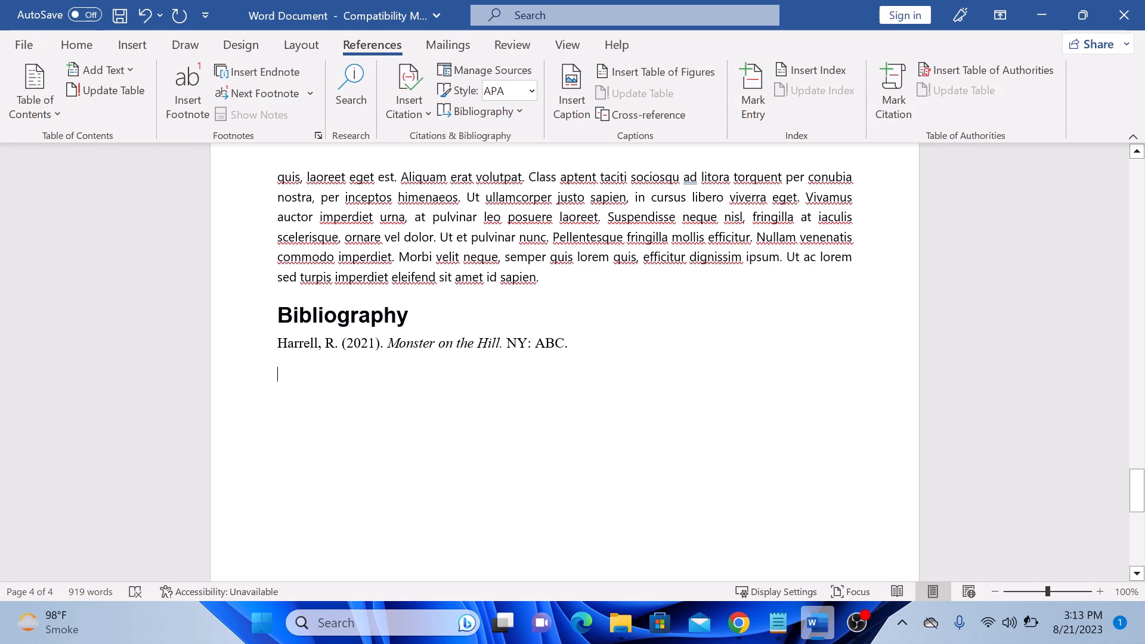